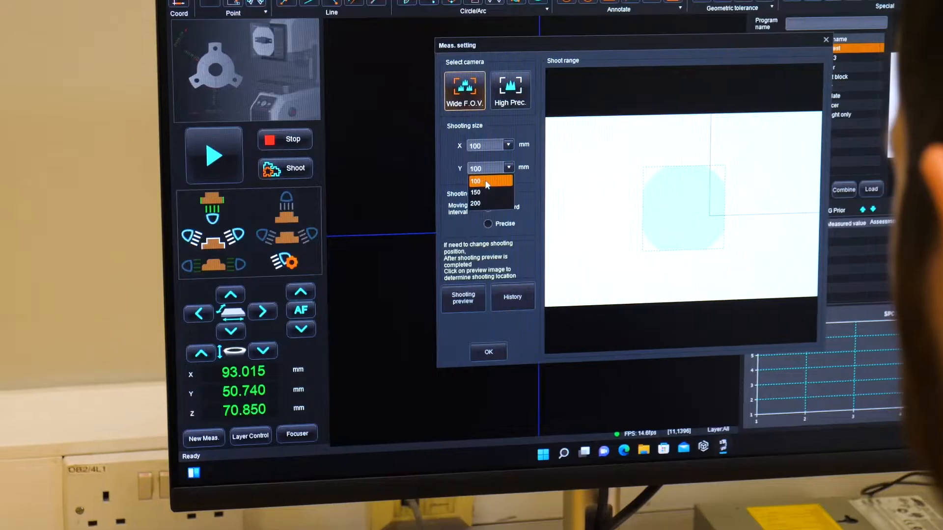
Step: Set the Wide F.O.V. shooting size Y to 100 mm and confirm to capture the image
left_click(475, 181)
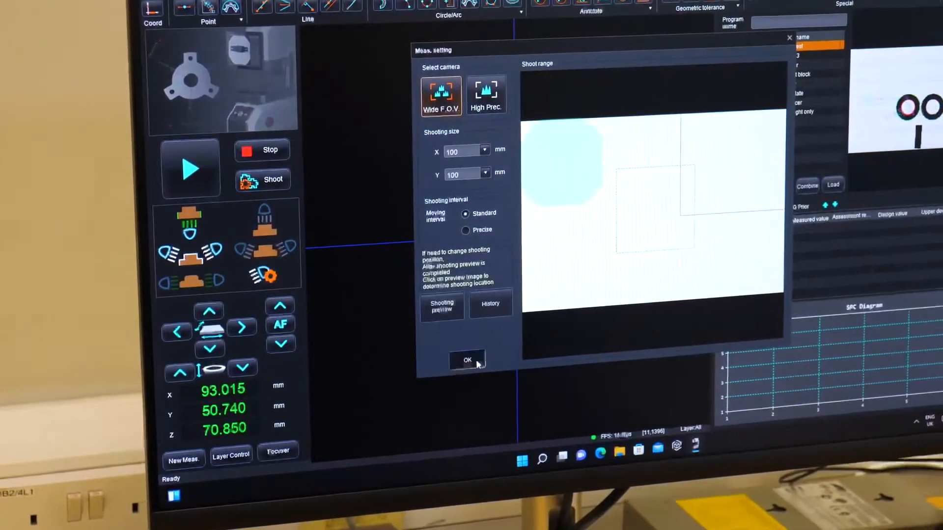
left_click(467, 359)
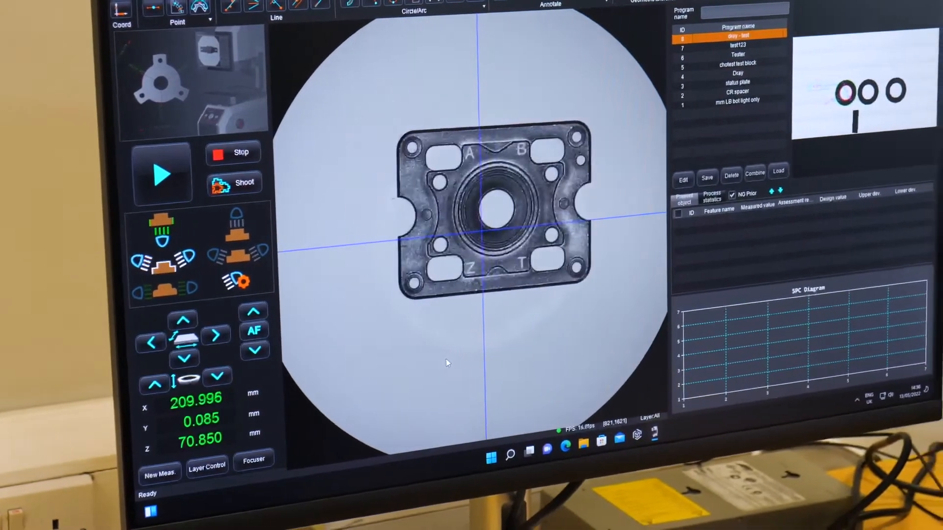